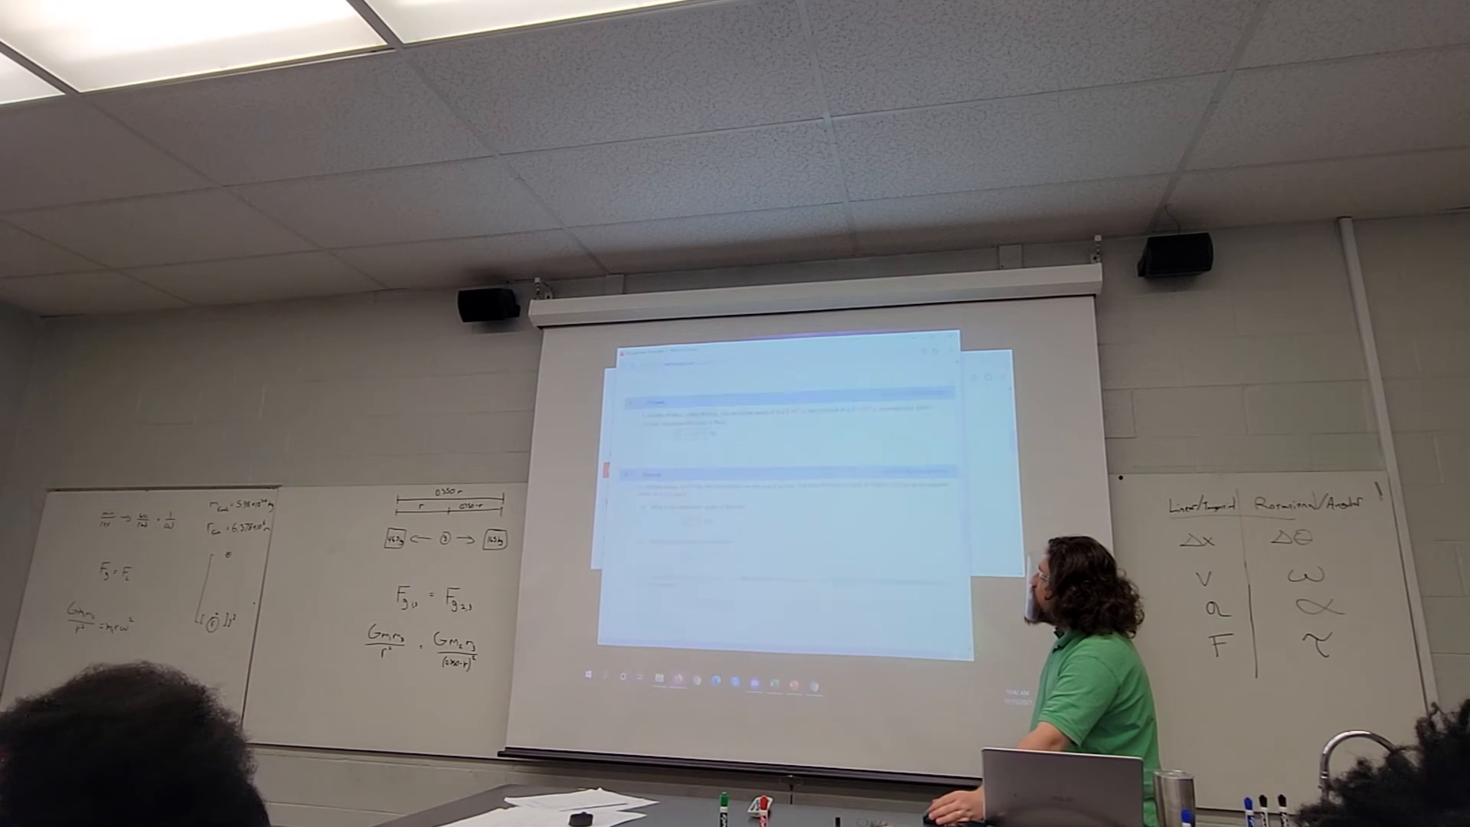
scroll("down", 3)
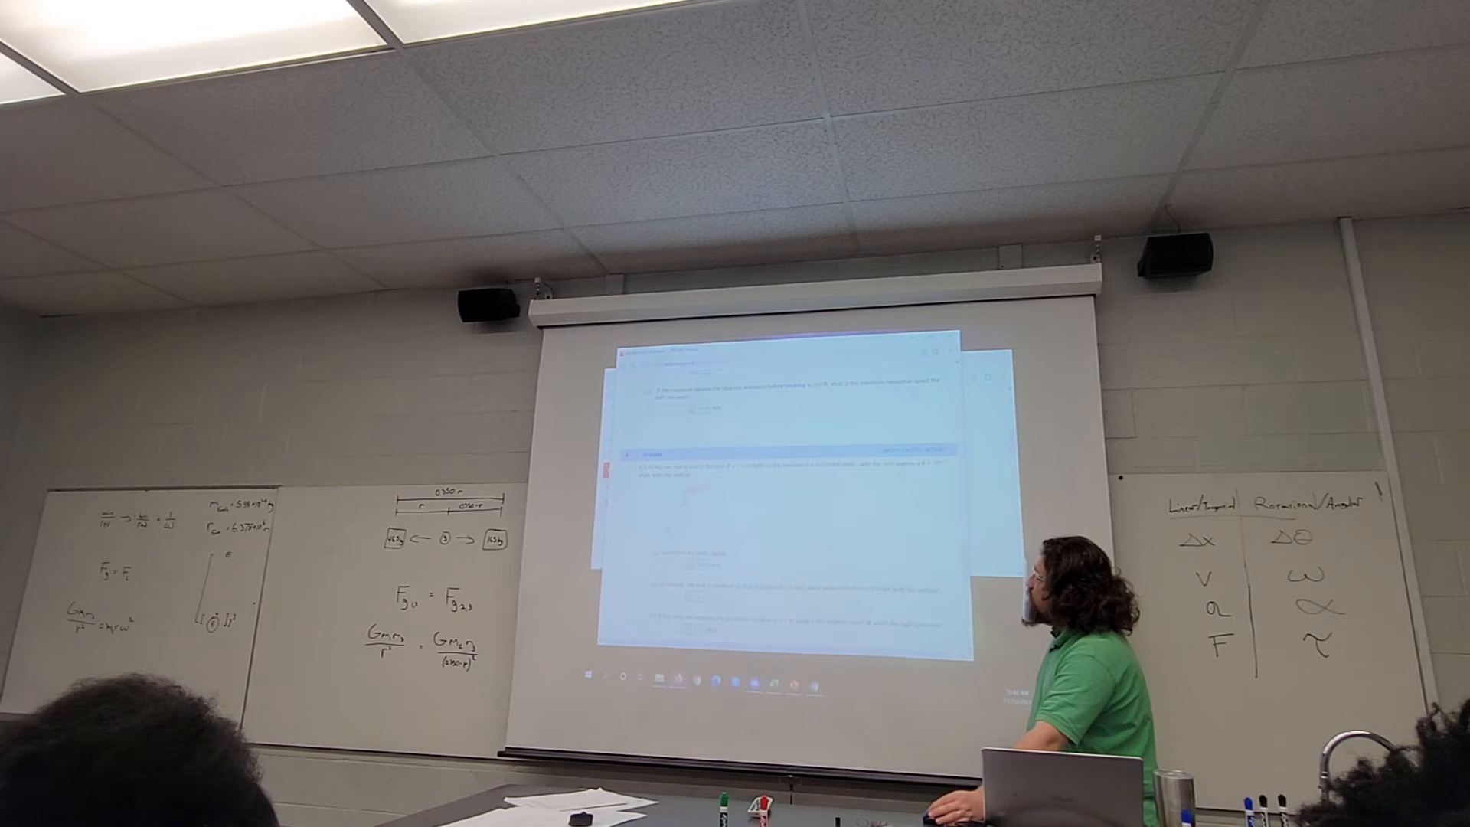